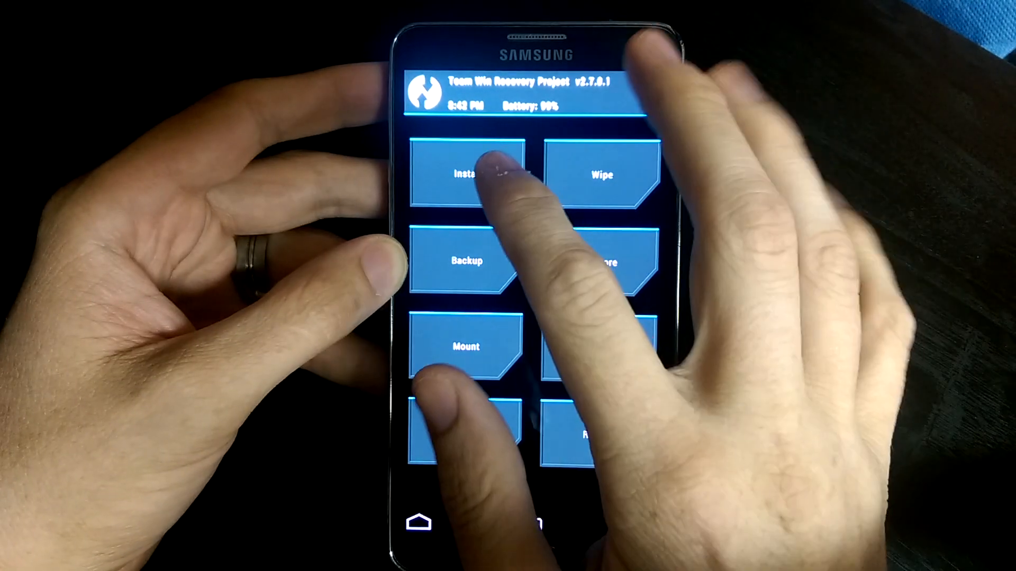
Step: Flash openrecovery-twrp-2.7.1.0-hltespr-4.4.zip from the Micro SDcard and confirm the flash
left_click(466, 175)
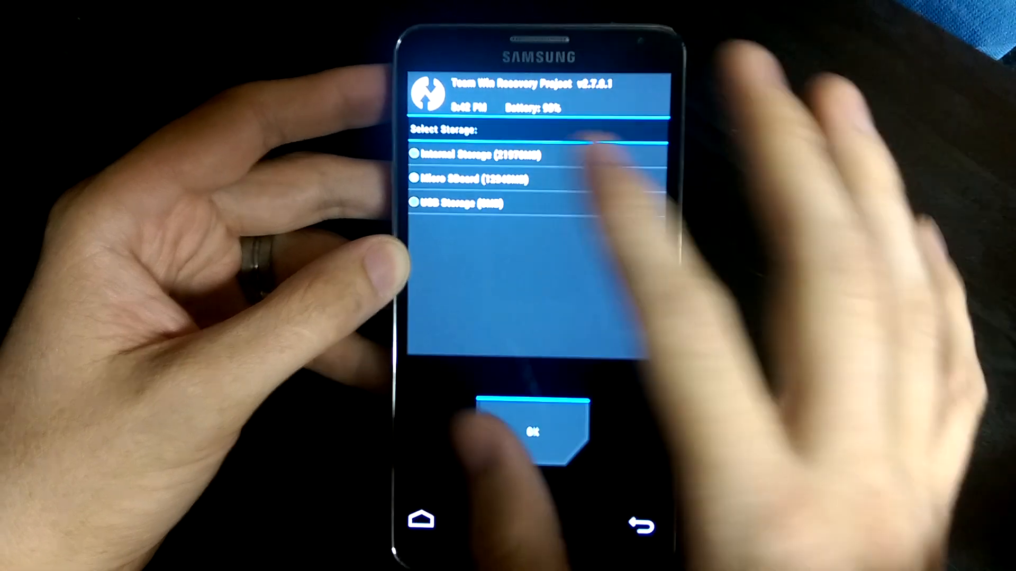
left_click(537, 429)
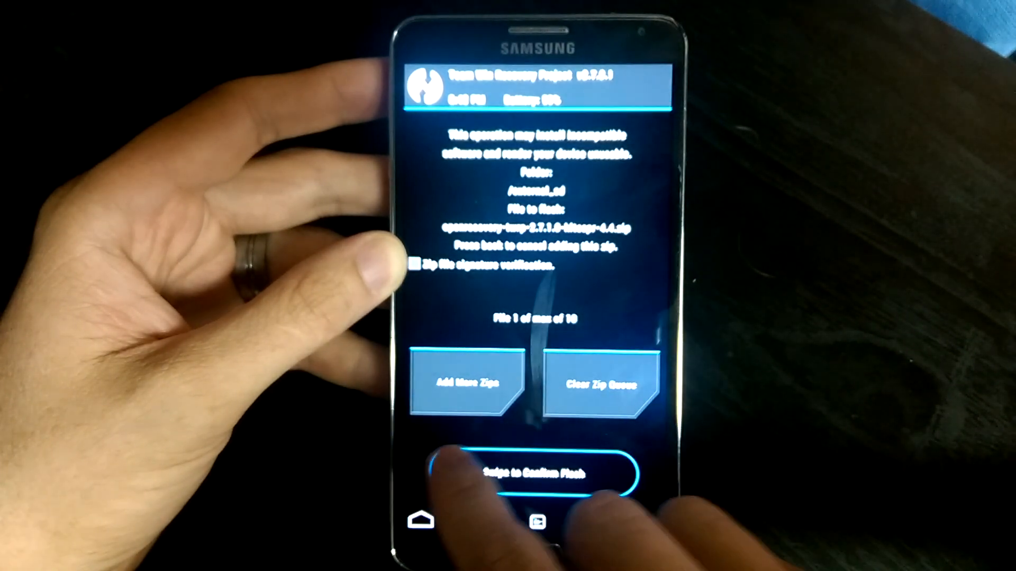
left_click_drag(440, 472, 622, 472)
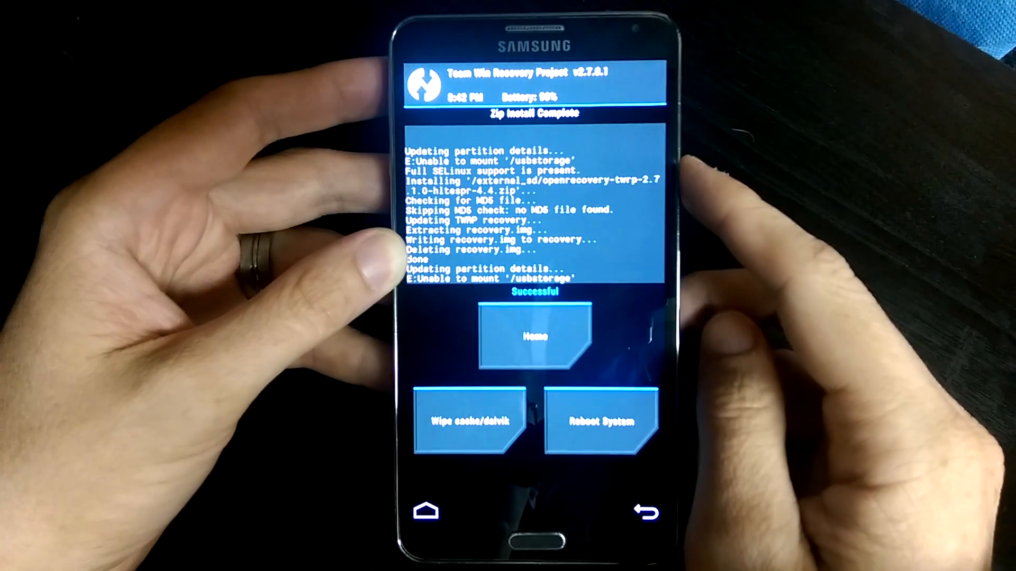
Step: Reboot into Recovery from the main menu so TWRP v2.7.1.0 loads
left_click(534, 337)
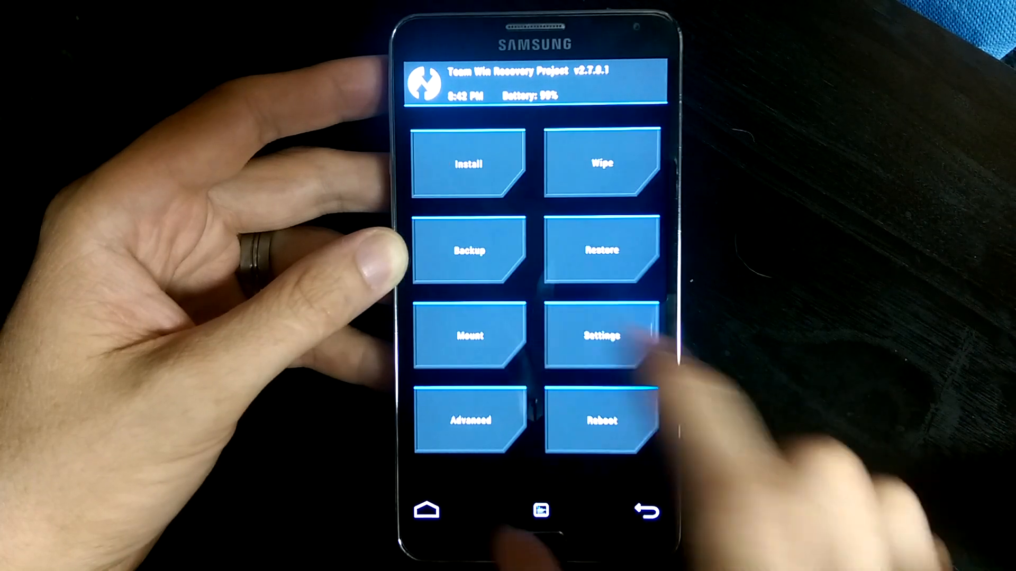
left_click(599, 420)
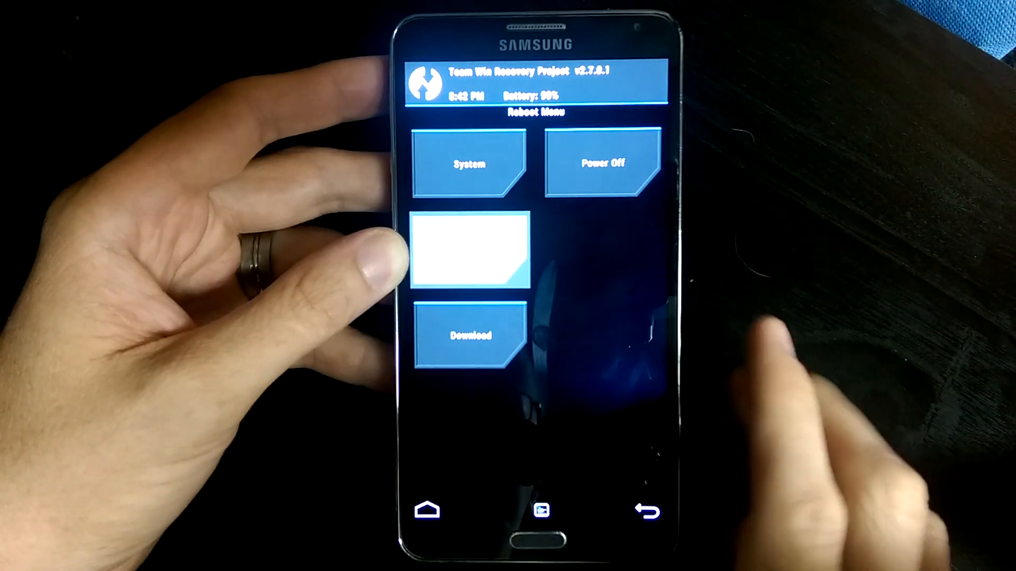
left_click(469, 252)
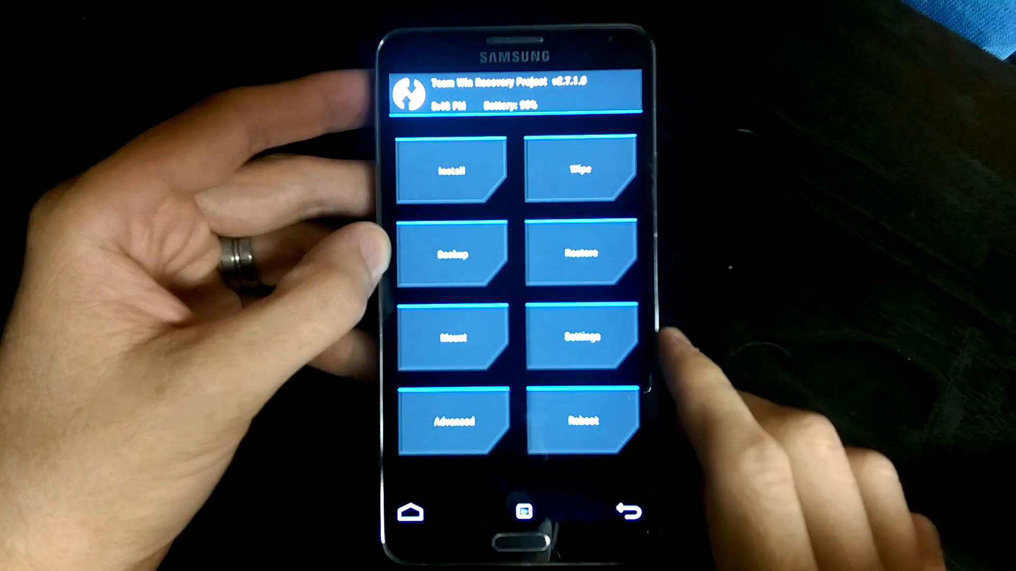
left_click(581, 420)
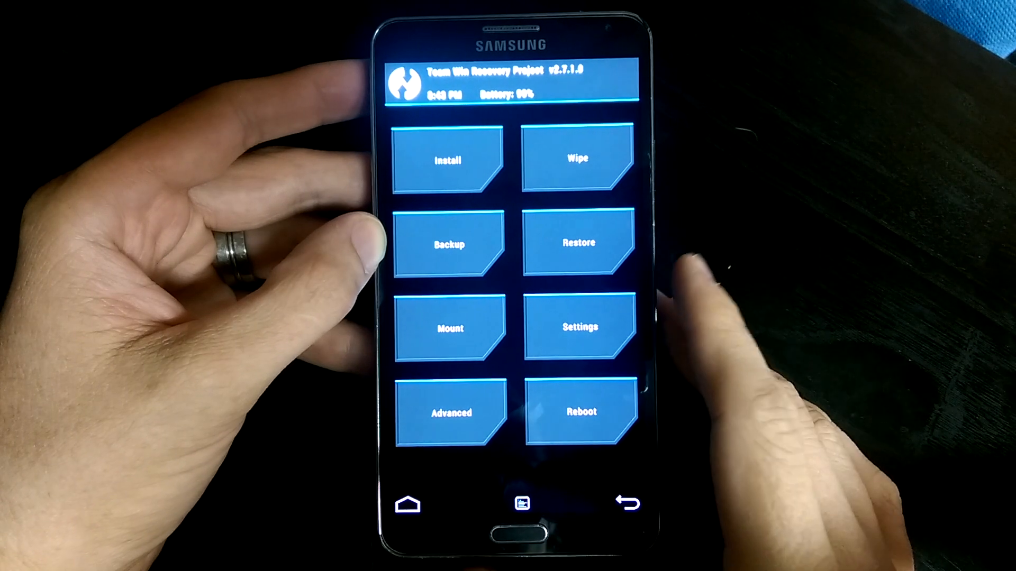
Step: Use Advanced Wipe to clear the Dalvik Cache and Cache partitions, then leave the results
left_click(576, 155)
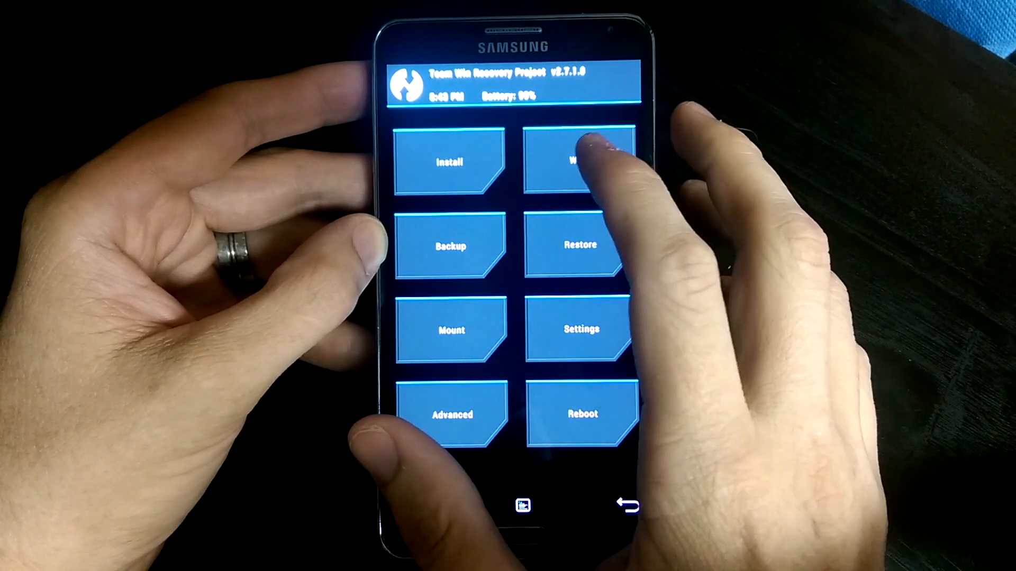
left_click(580, 161)
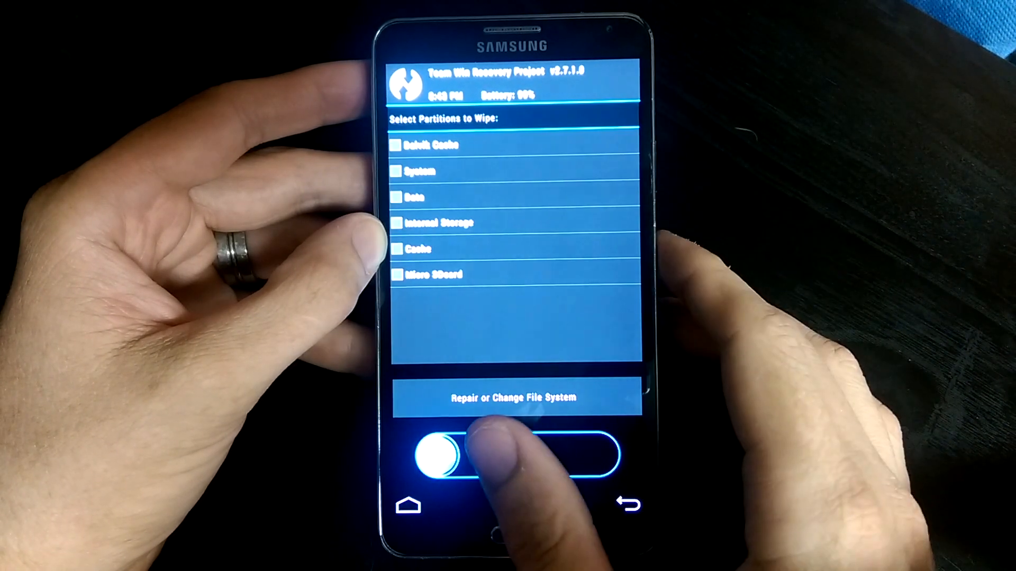
left_click(394, 146)
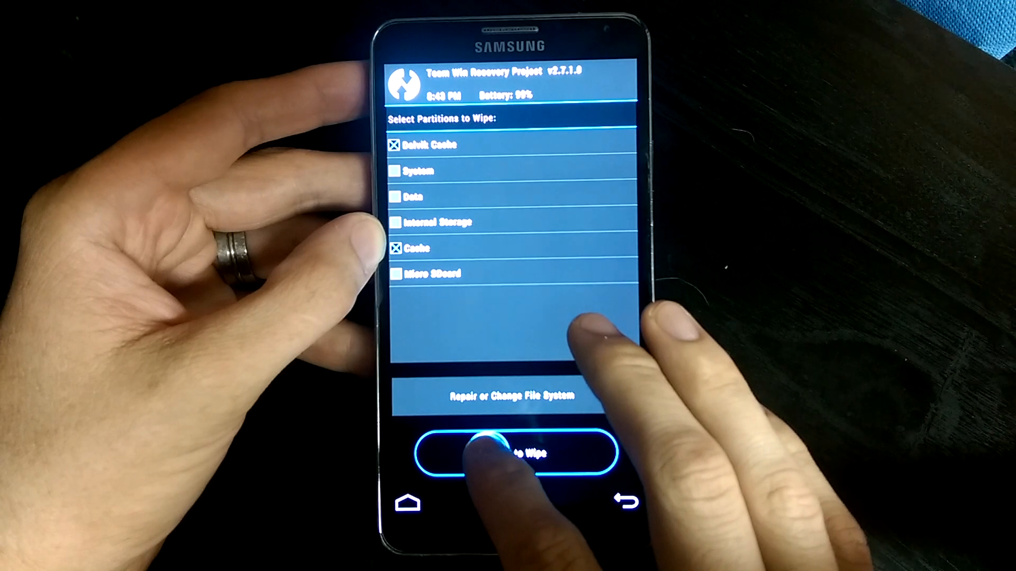
left_click(510, 452)
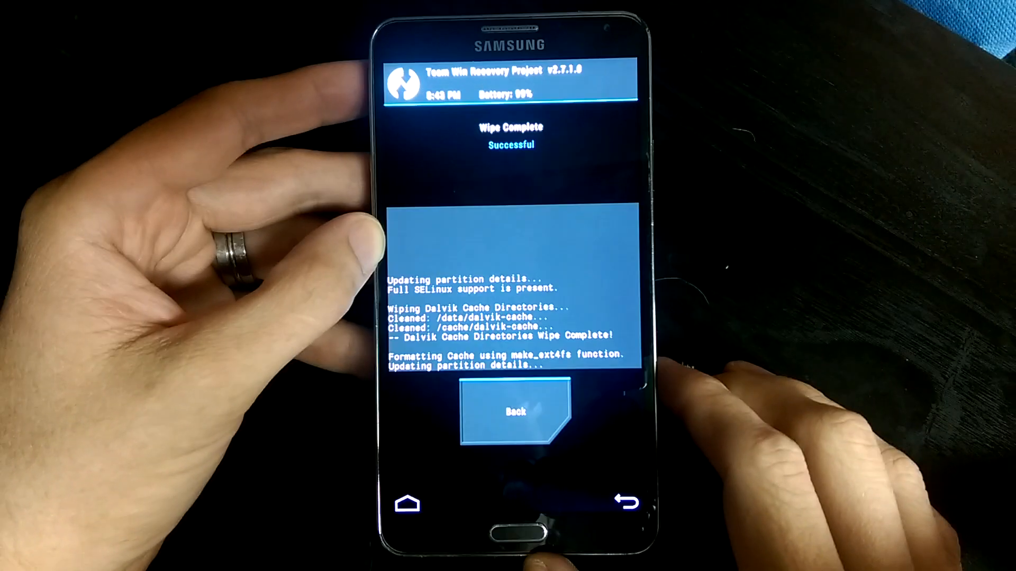
left_click(514, 412)
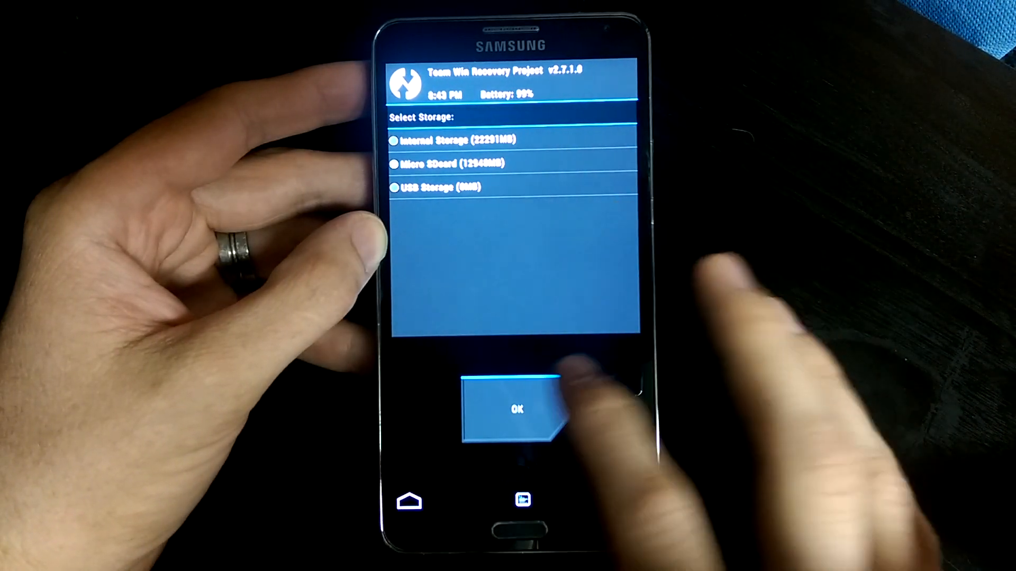
left_click(516, 408)
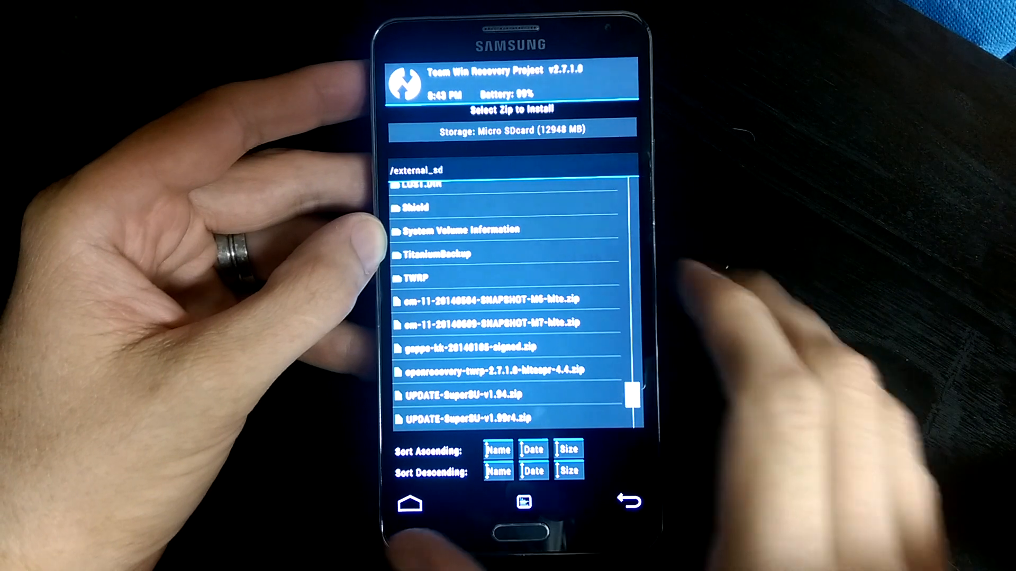
left_click(487, 322)
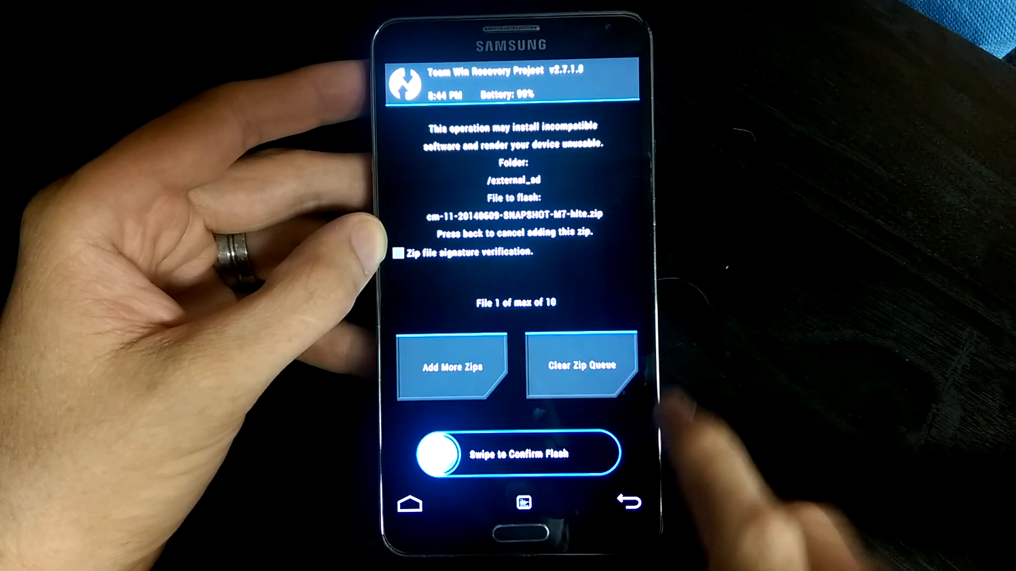
left_click_drag(440, 452, 596, 453)
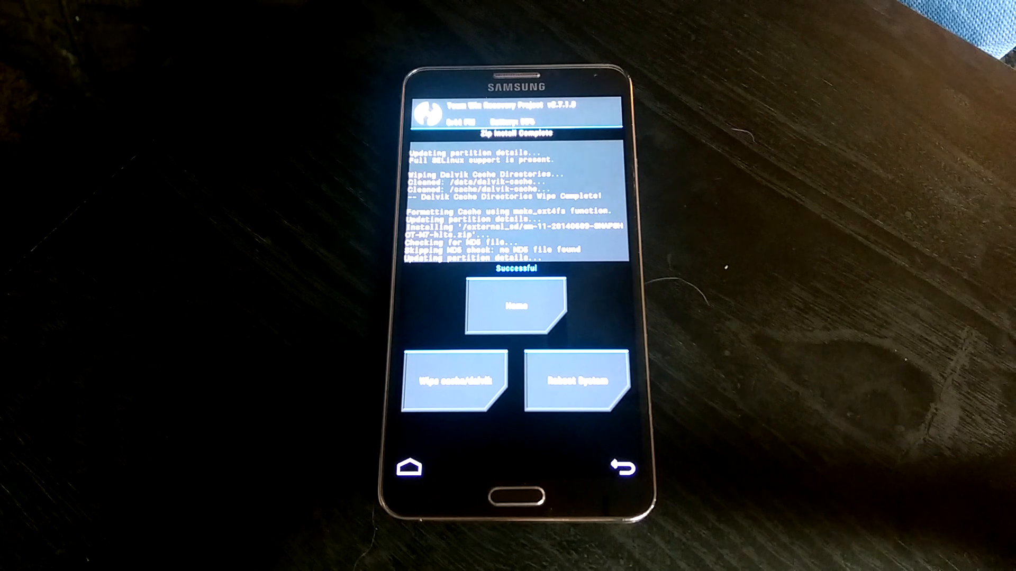
left_click(579, 380)
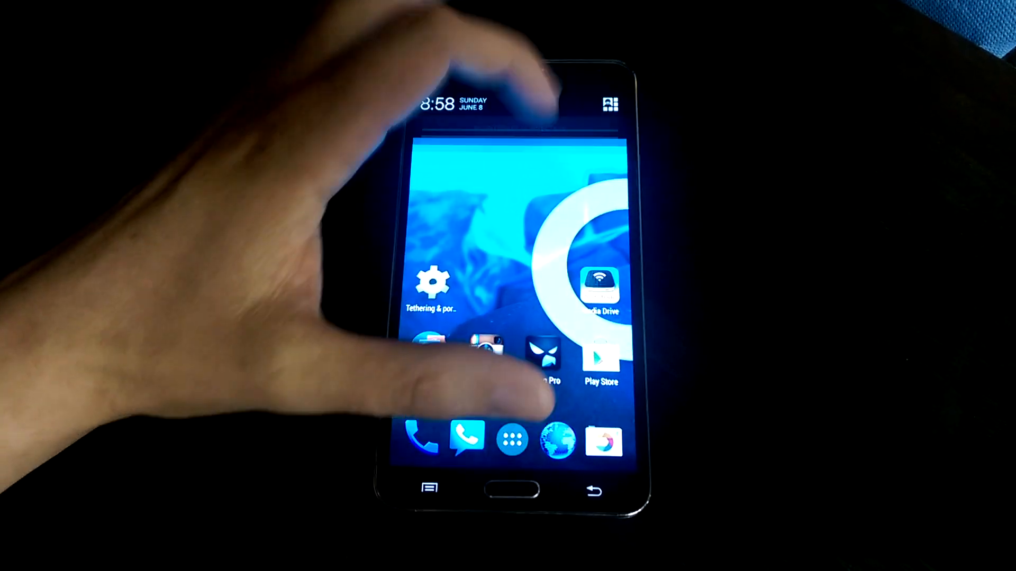
left_click(429, 278)
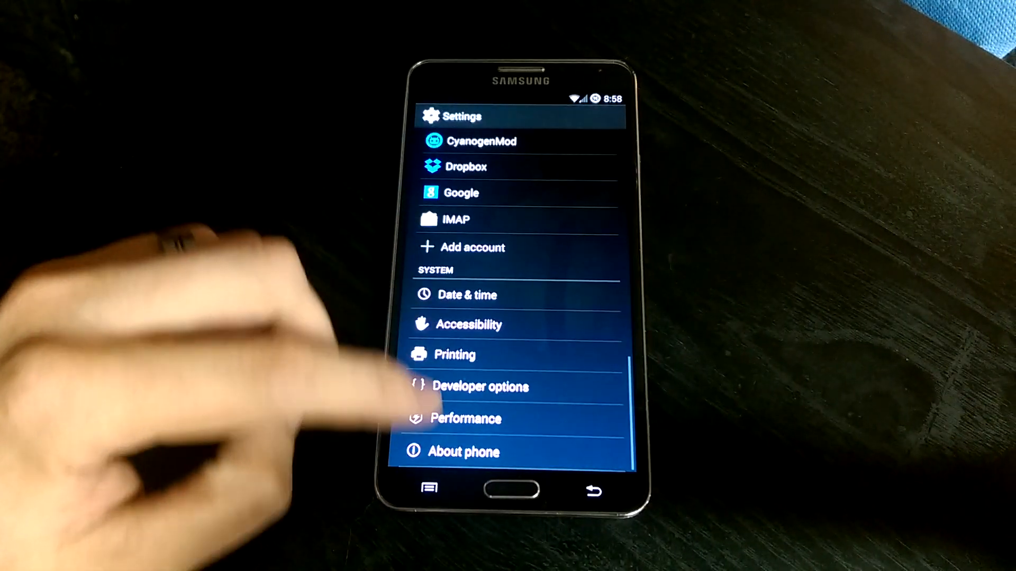
left_click(463, 452)
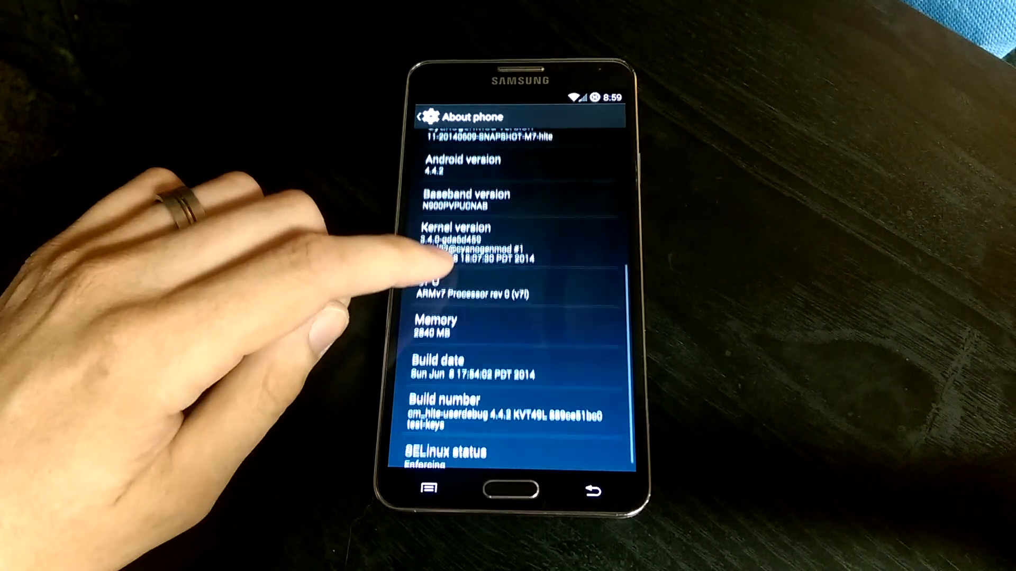
scroll("down", 3)
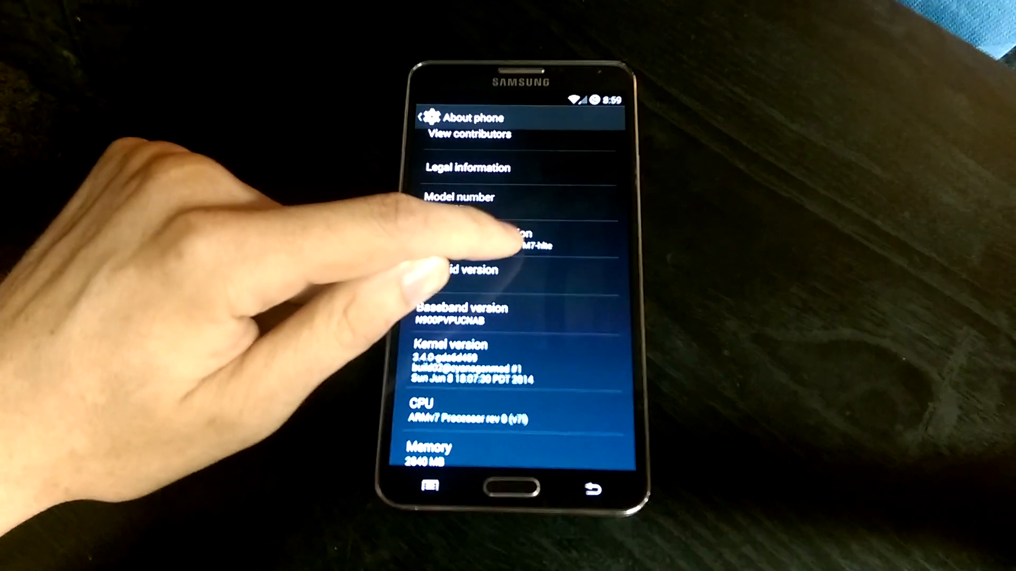
left_click(513, 240)
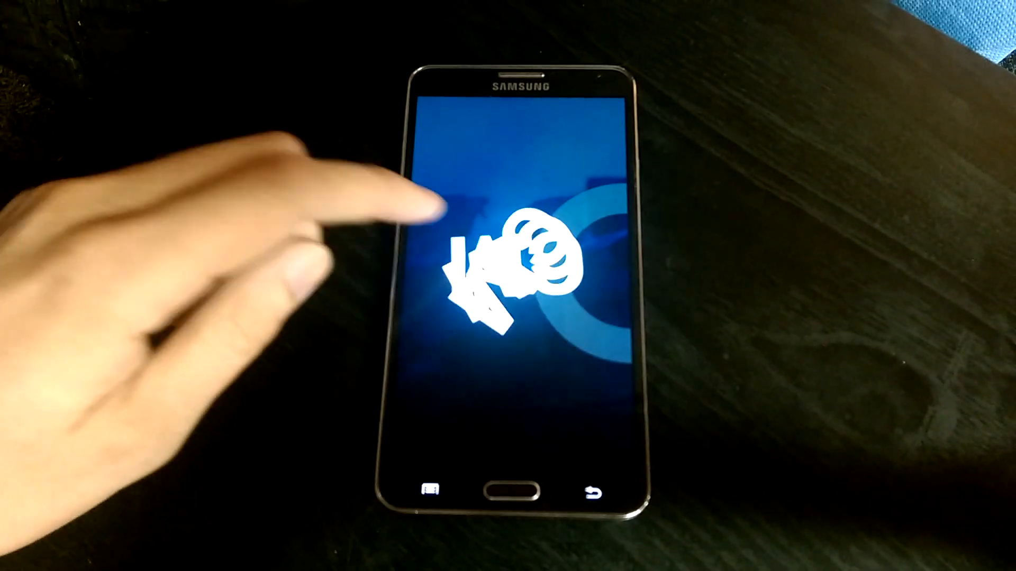